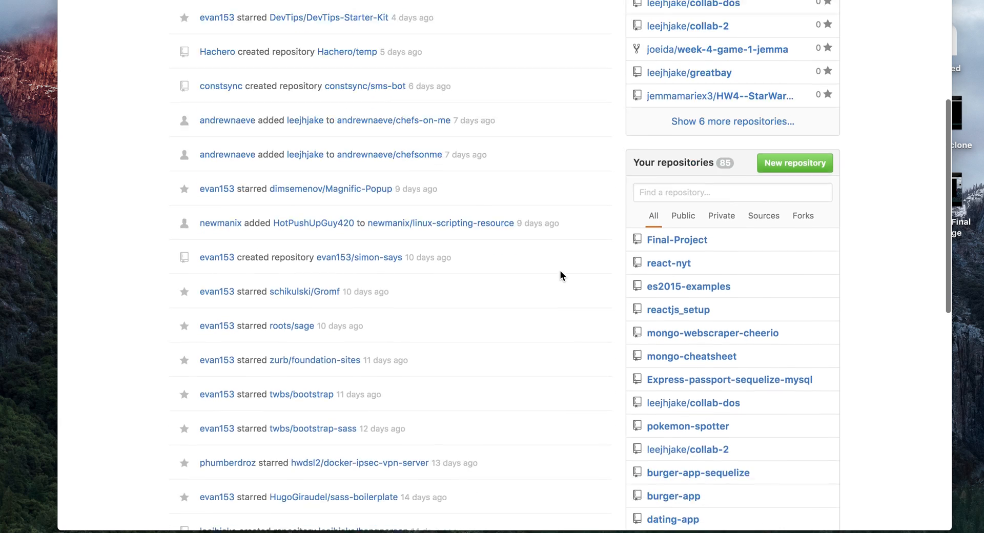
- Expand the dashboard's Your repositories panel to show the 65 additional repositories
scroll(down, 3)
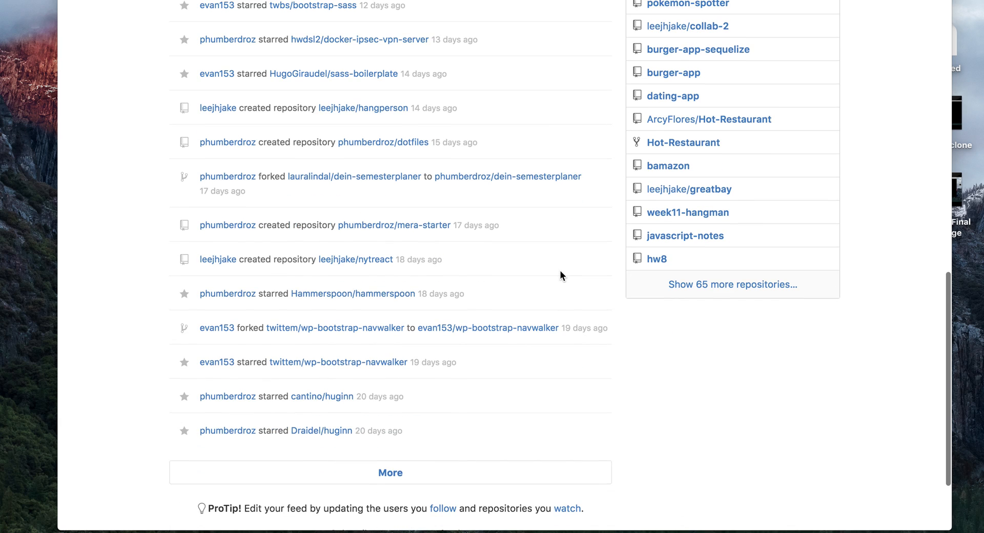
click(732, 284)
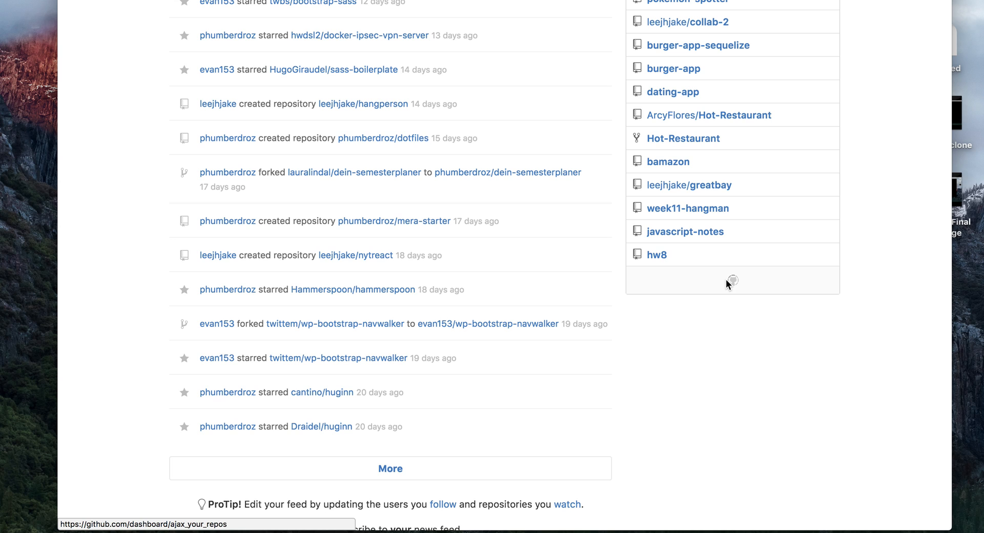
scroll(down, 3)
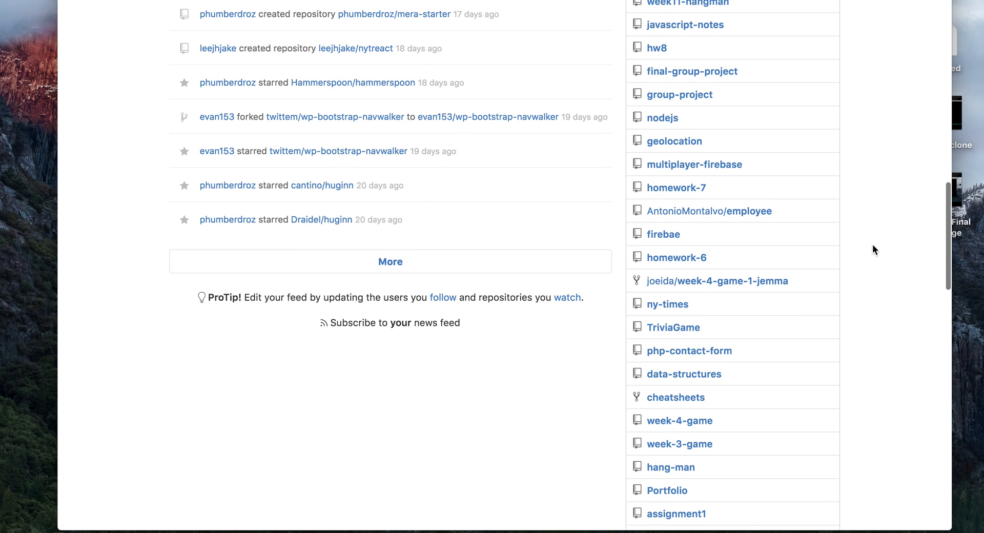
- Browse nodejs's Ch03/03_01/finished global.js example, then open the JasonDeving profile
click(662, 117)
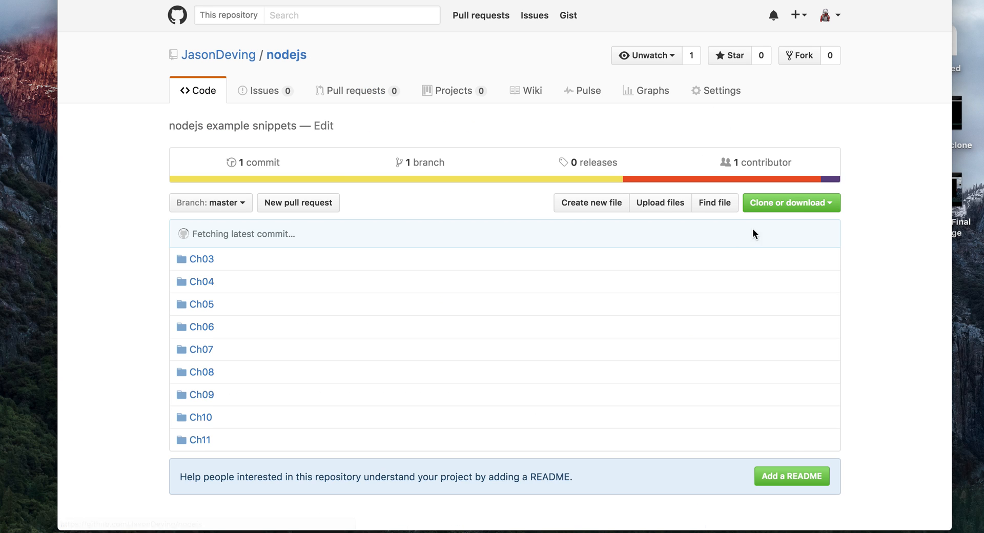
scroll(down, 3)
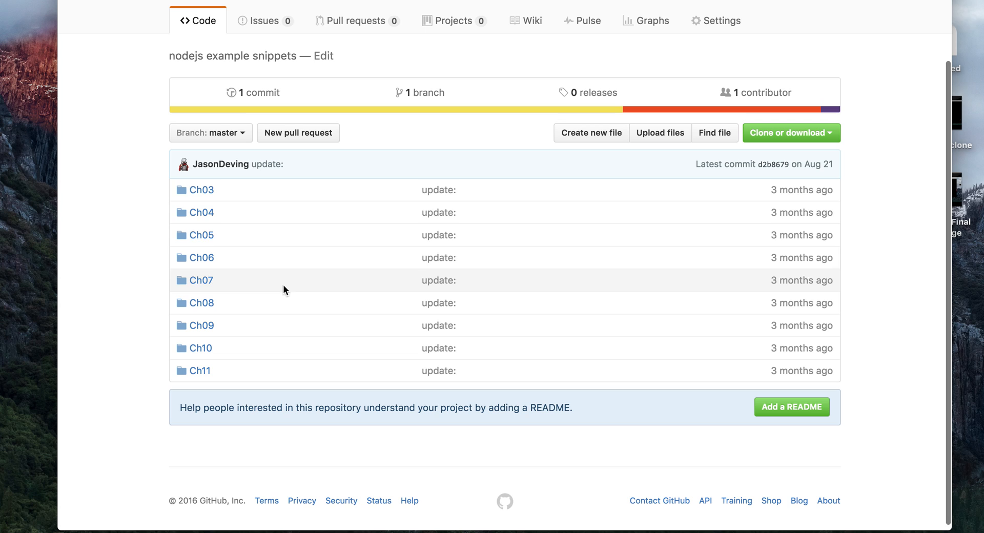
click(201, 190)
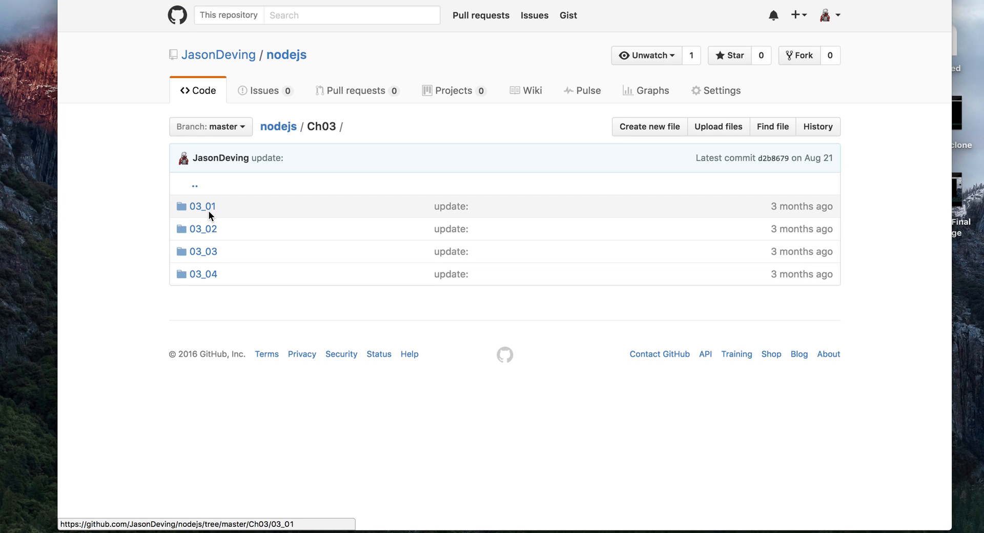
click(203, 207)
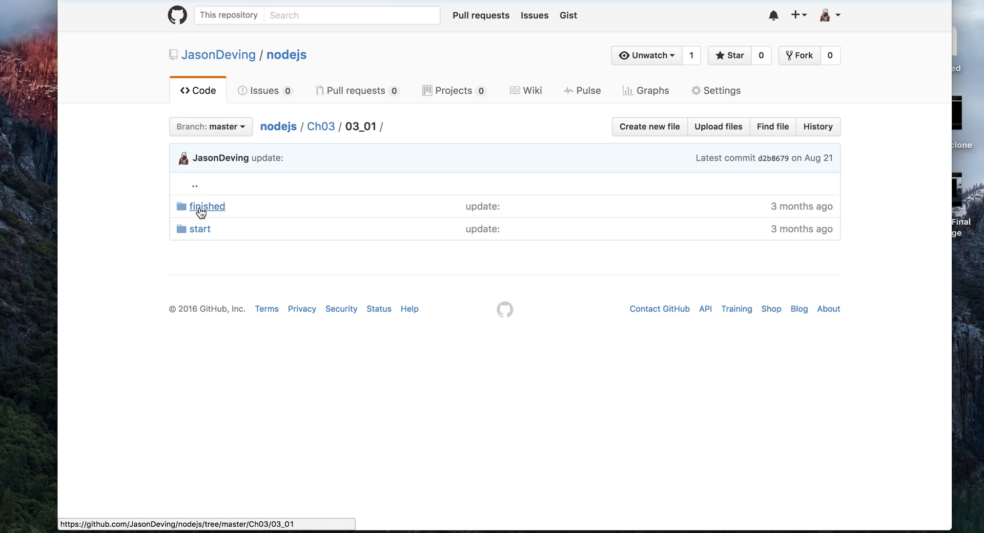
click(207, 206)
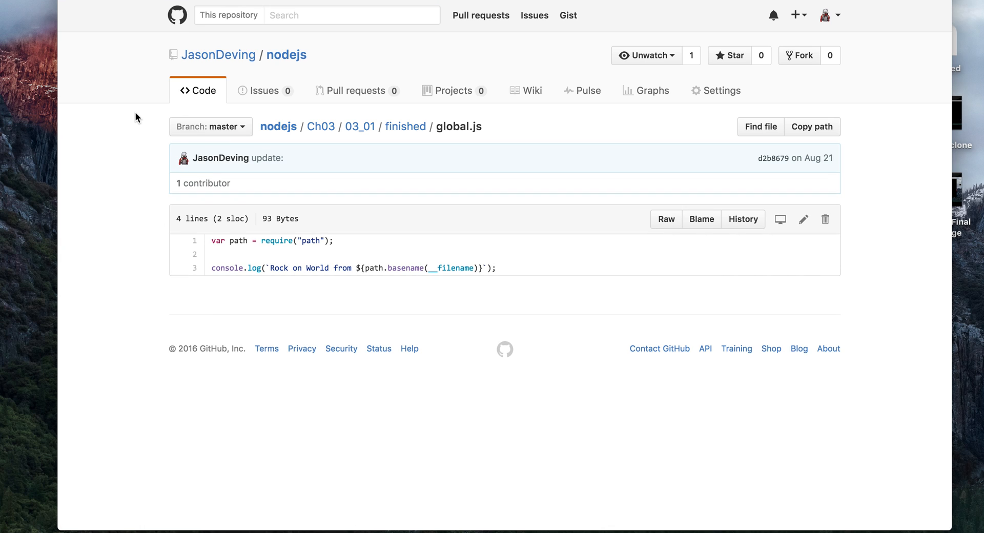
click(218, 55)
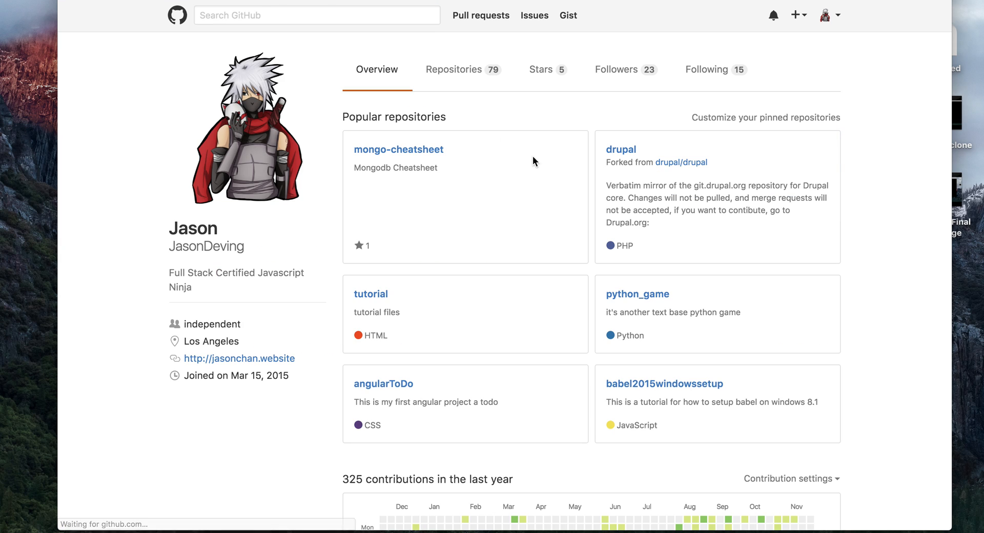
- Scroll the profile's Repositories tab list and open firebae
click(454, 69)
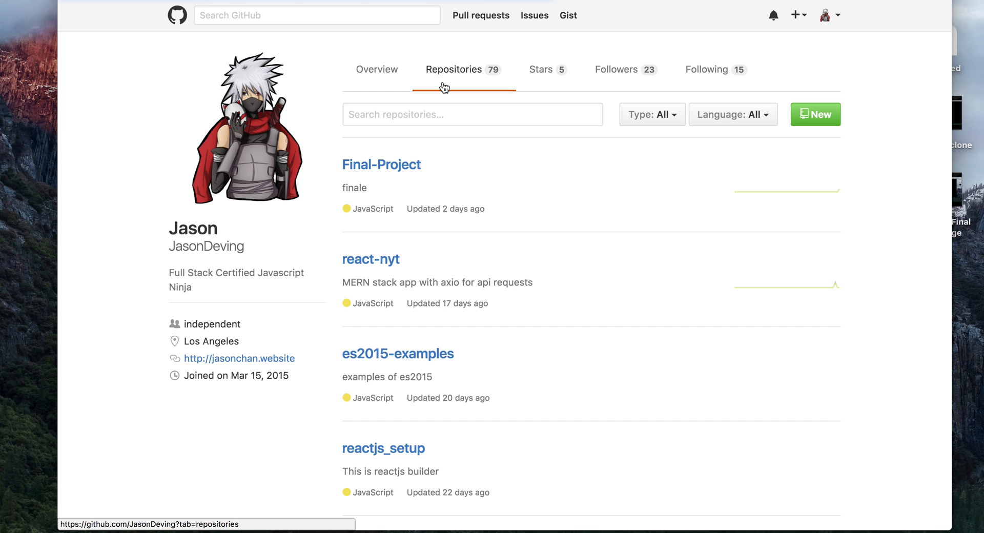
scroll(down, 3)
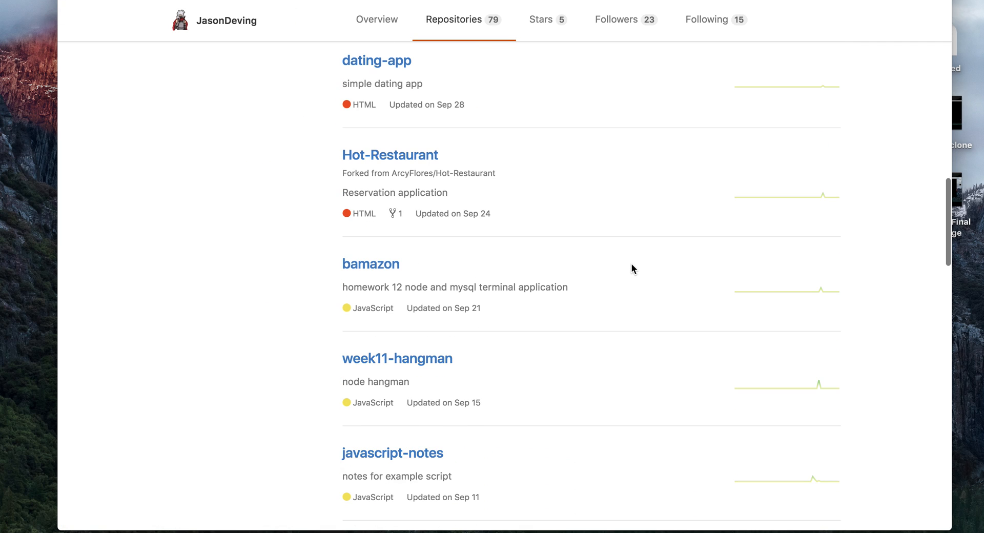
scroll(down, 3)
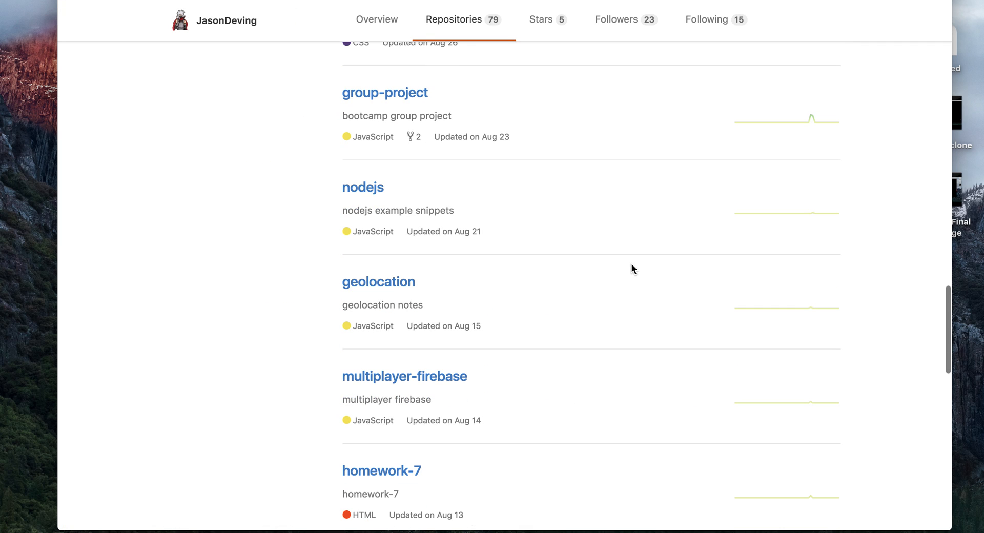
scroll(down, 3)
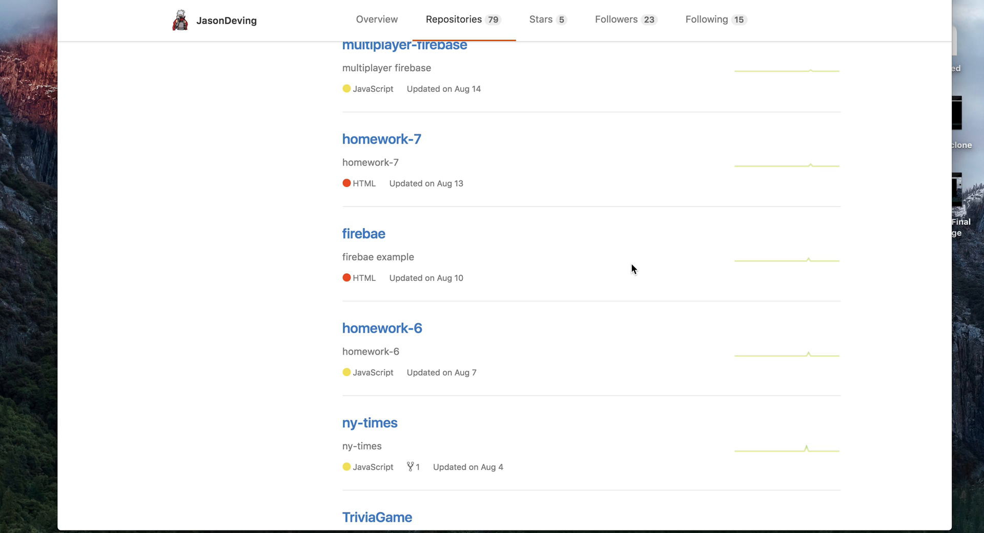
click(364, 233)
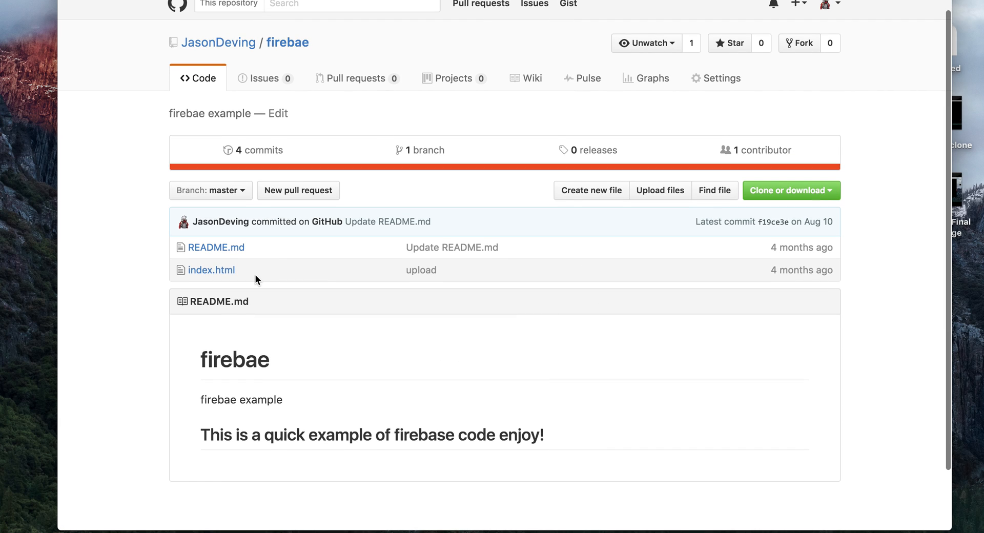
- View firebae's index.html and scroll through its Firebase example code
click(212, 269)
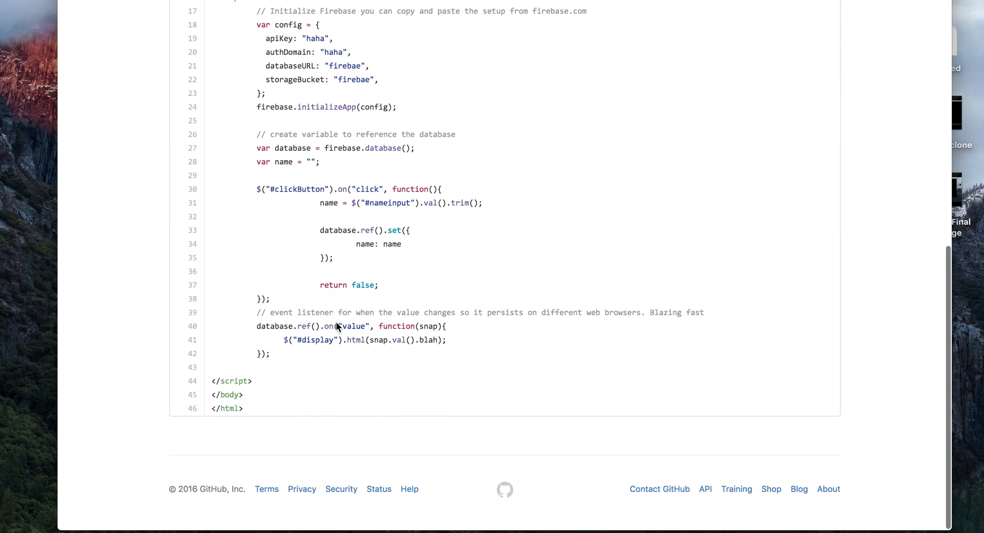
scroll(up, 3)
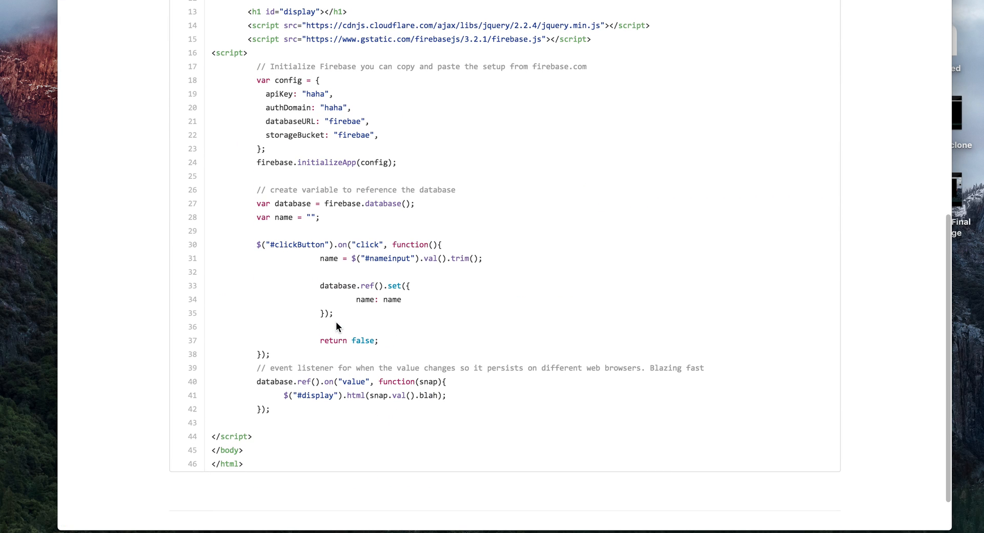
scroll(up, 3)
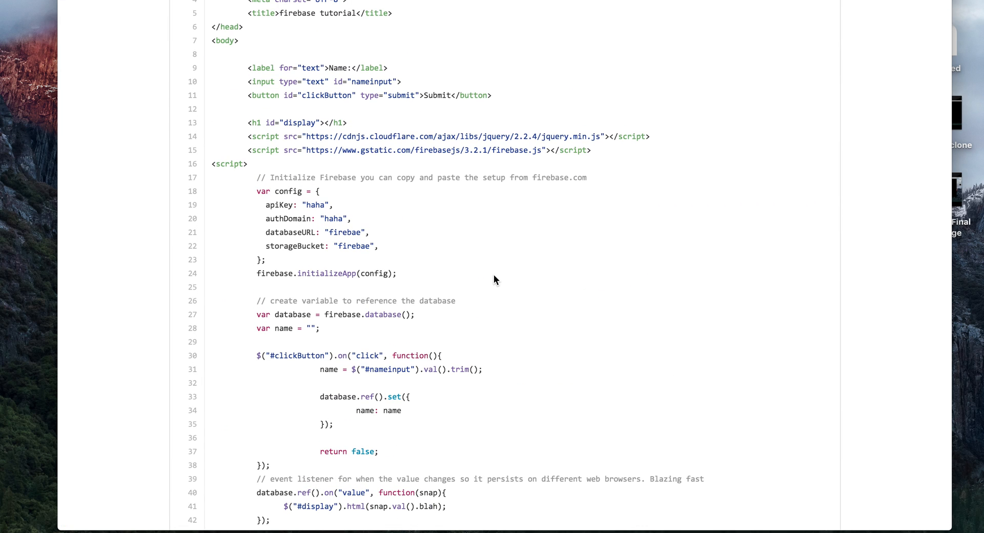
scroll(down, 3)
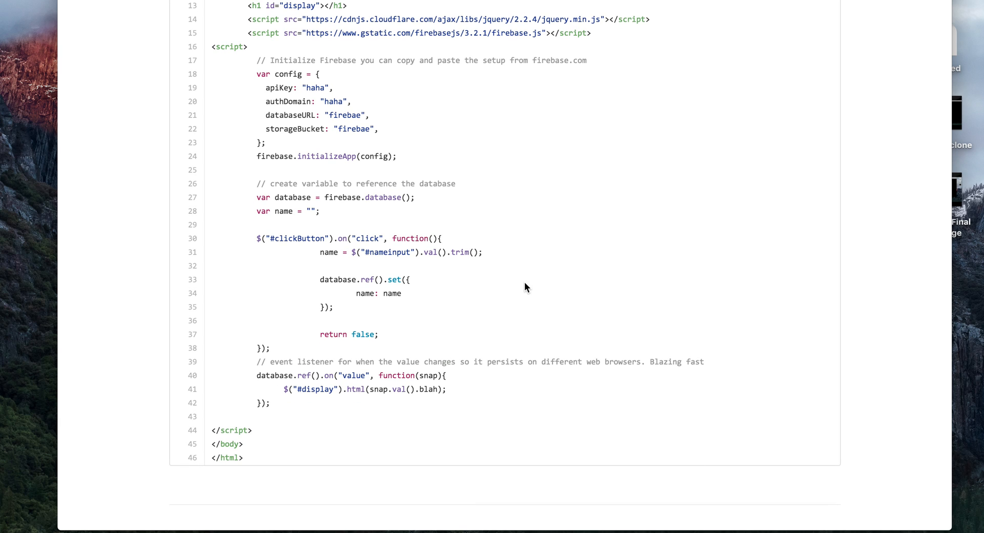
scroll(up, 3)
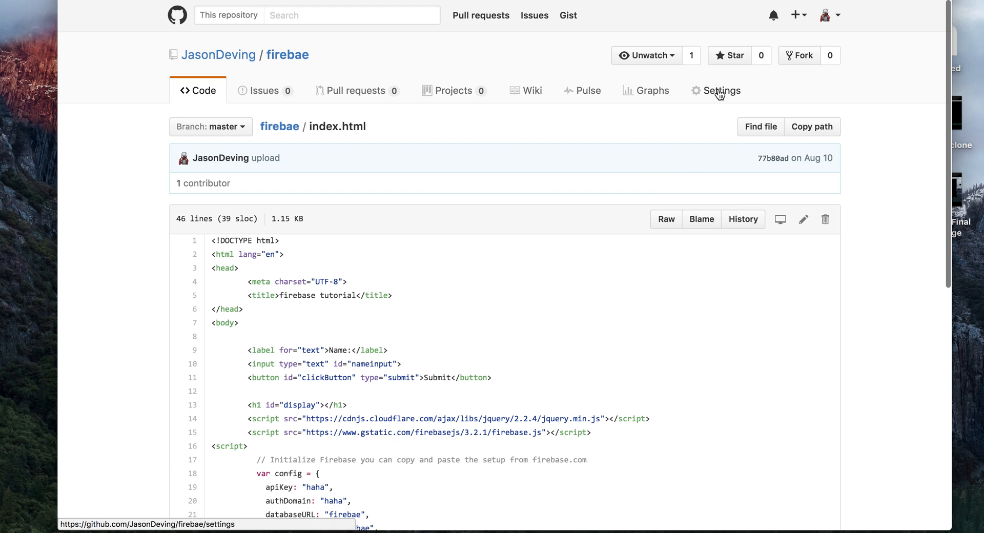
- Open firebae's settings, start deletion, then dismiss the confirmation dialog
click(721, 91)
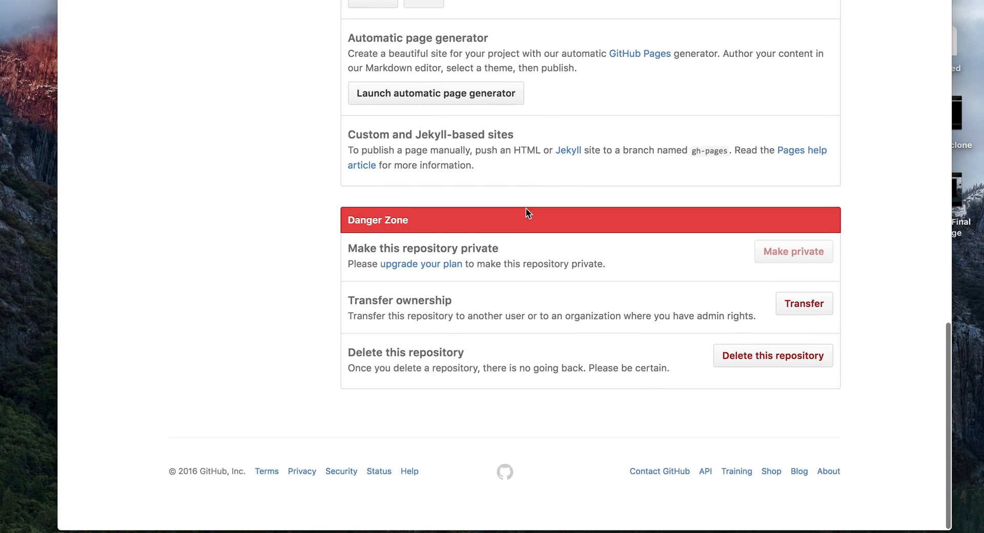
click(773, 355)
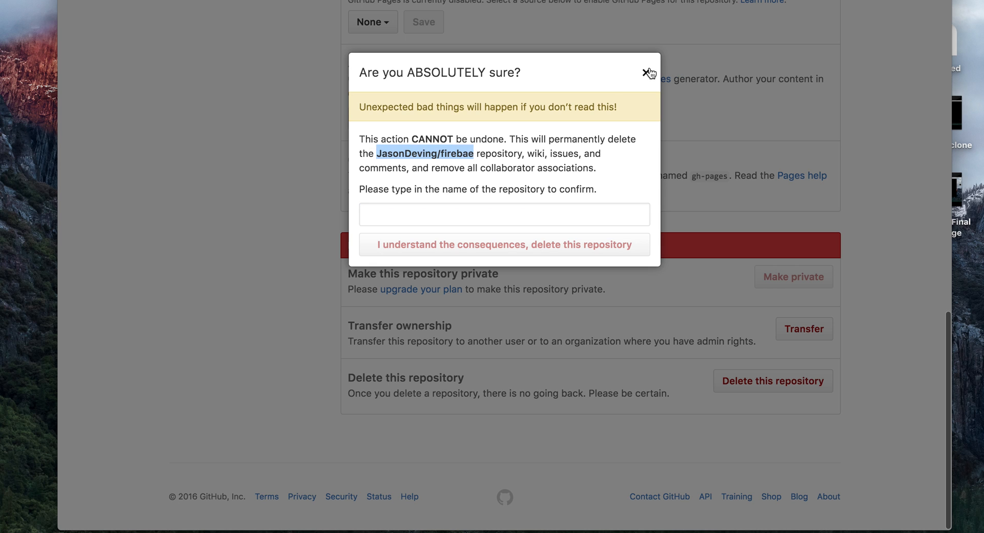
click(647, 73)
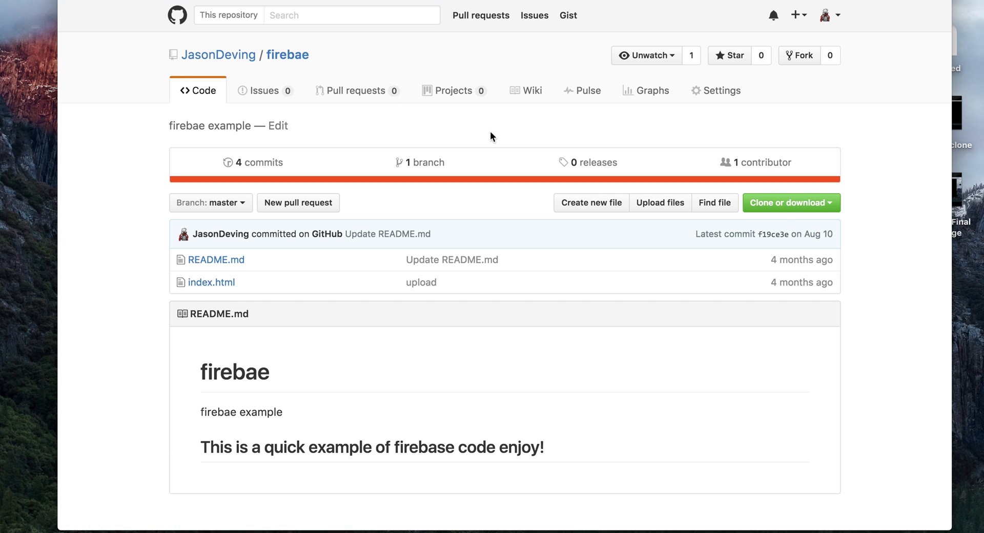
mouse_move(623, 133)
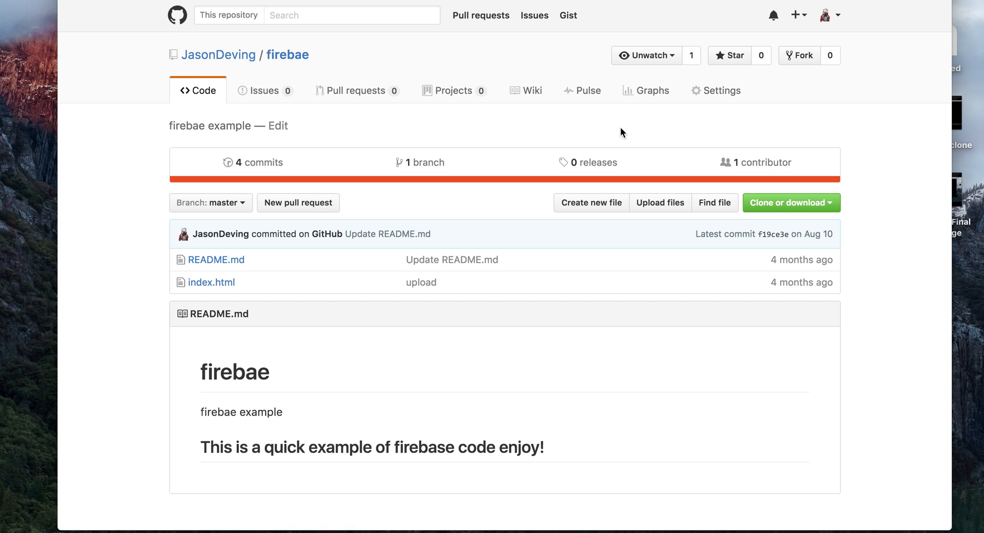
- Reopen firebae's Settings and scroll to the Danger Zone delete option
click(715, 90)
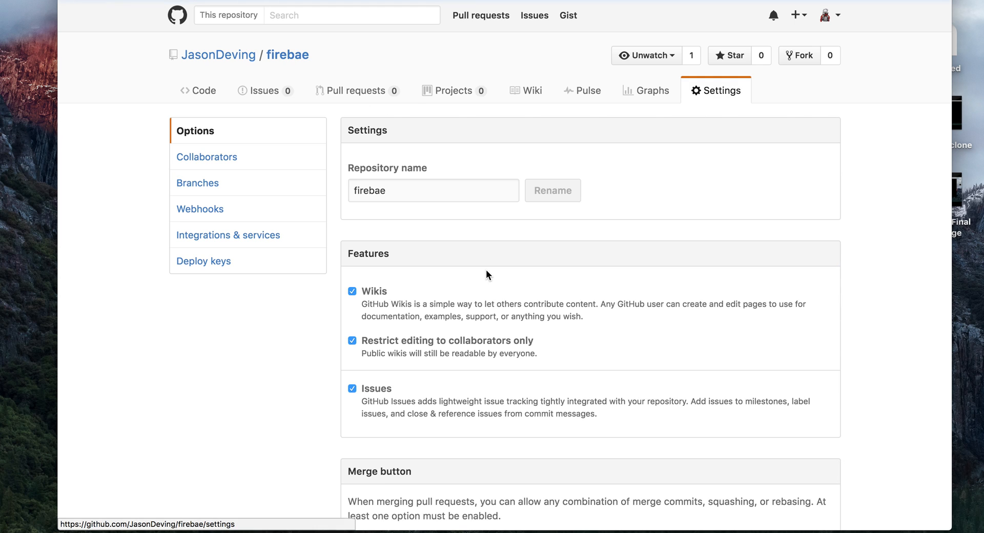
scroll(down, 3)
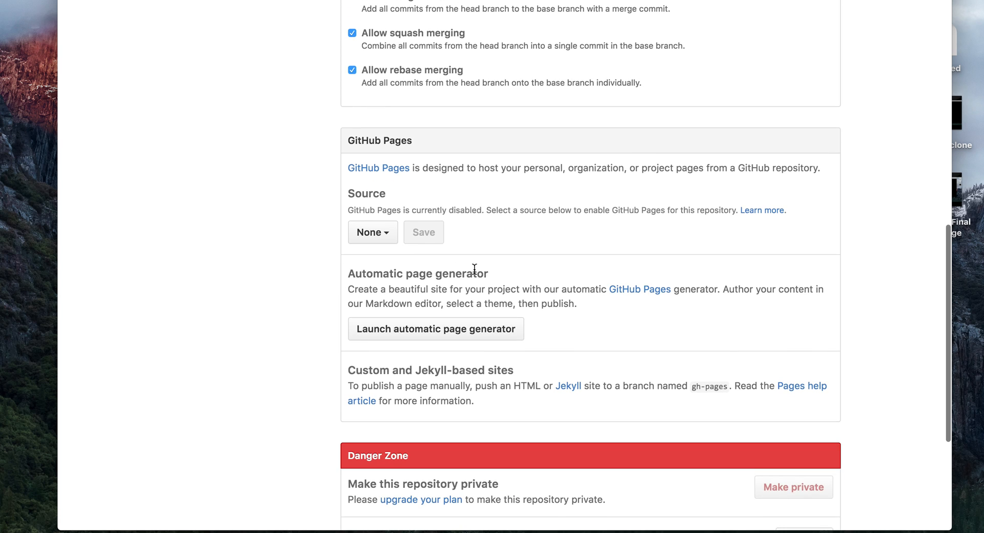
mouse_move(534, 220)
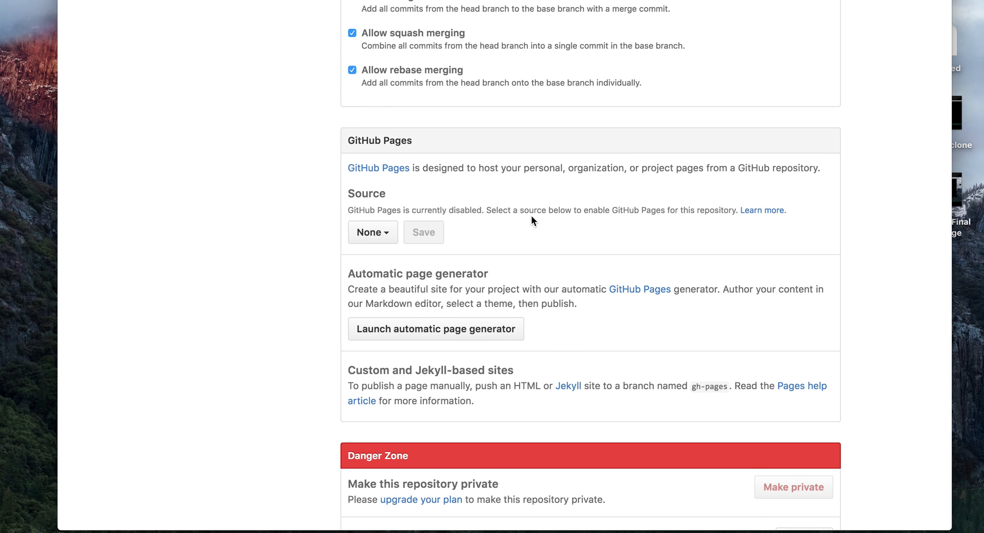
scroll(down, 3)
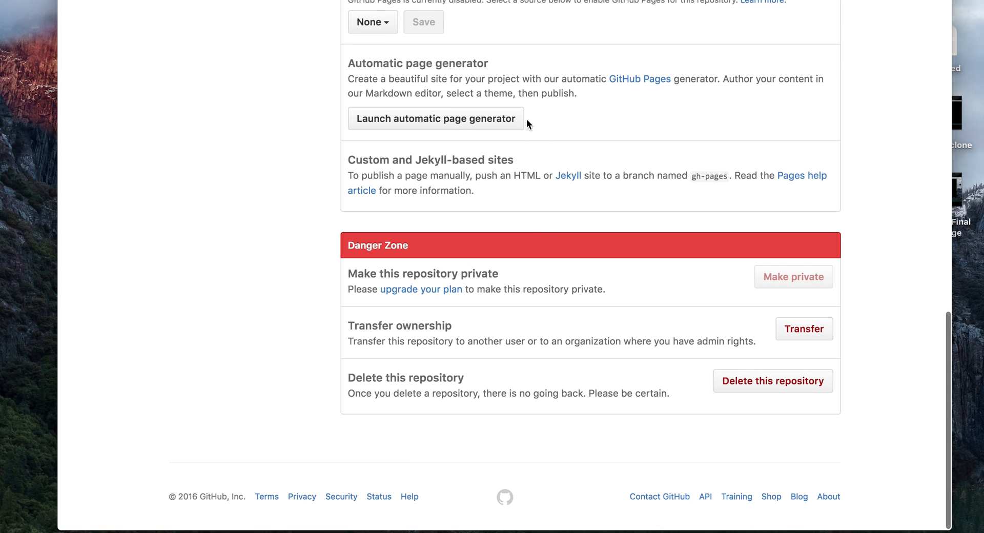
scroll(up, 3)
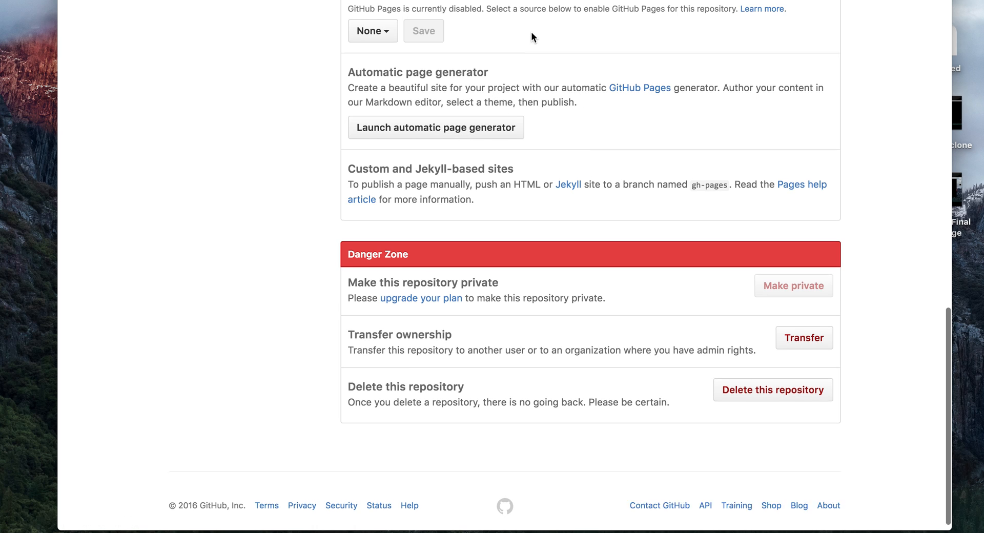
scroll(up, 3)
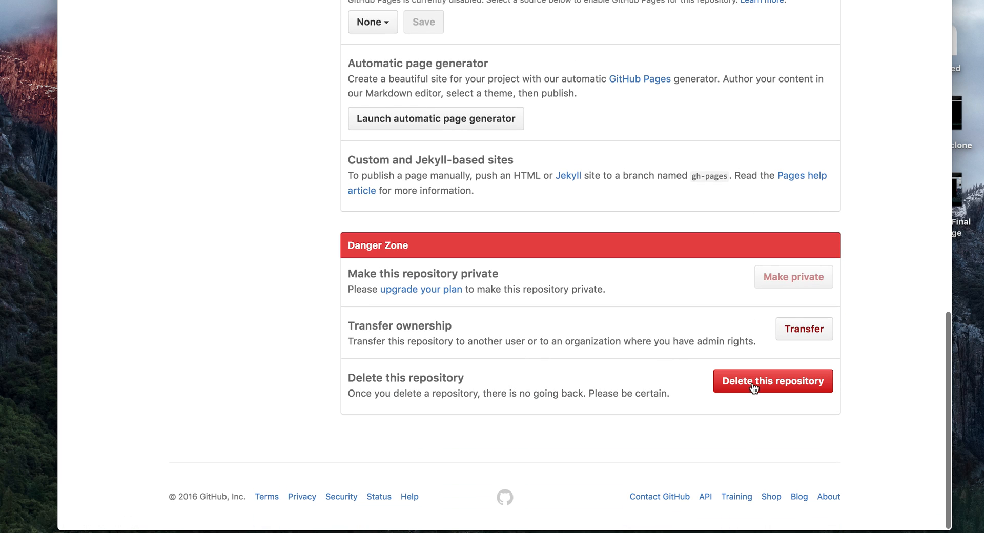
- Enter JasonDeving/firebae in the deletion dialog and confirm permanent deletion
click(772, 380)
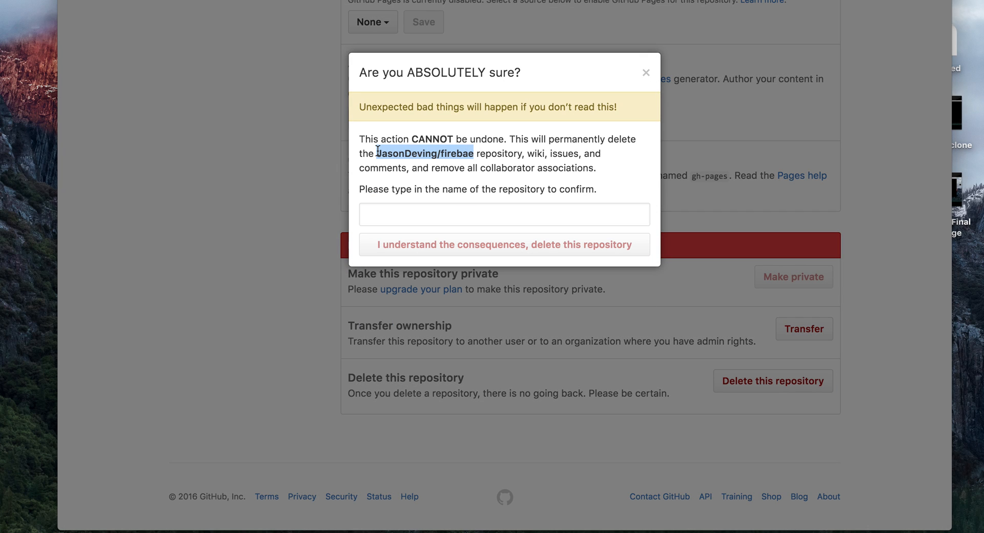
text(JasonDeving/delete_me)
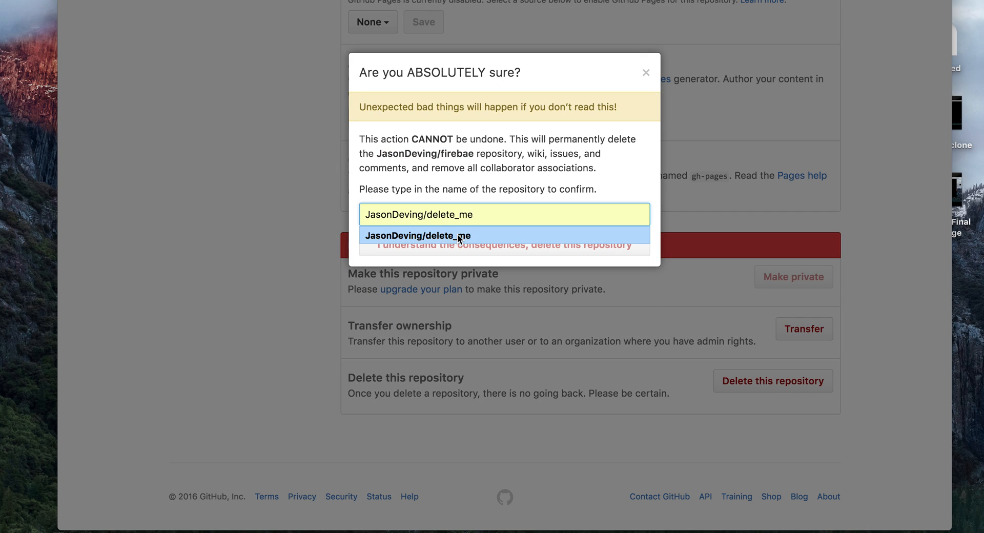
mouse_move(487, 214)
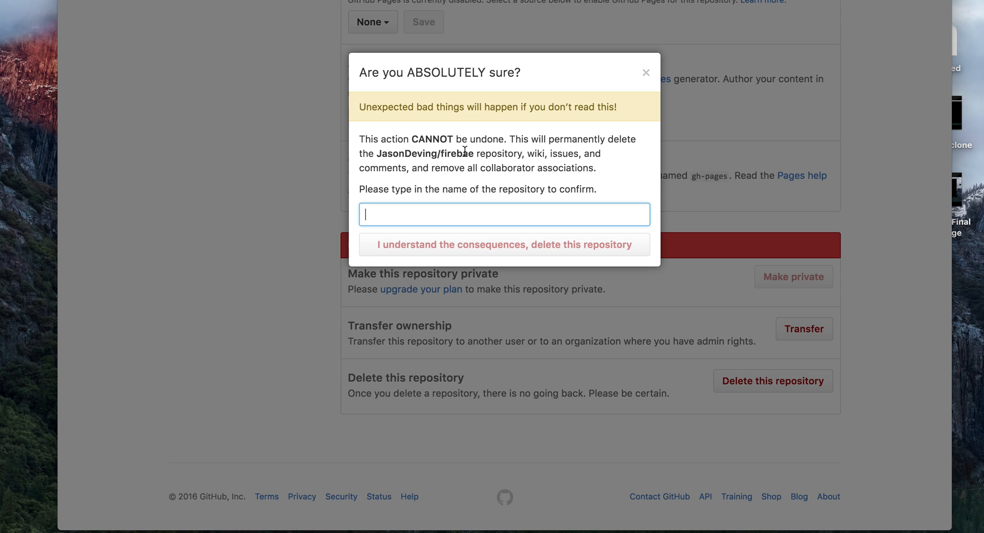
double_click(425, 153)
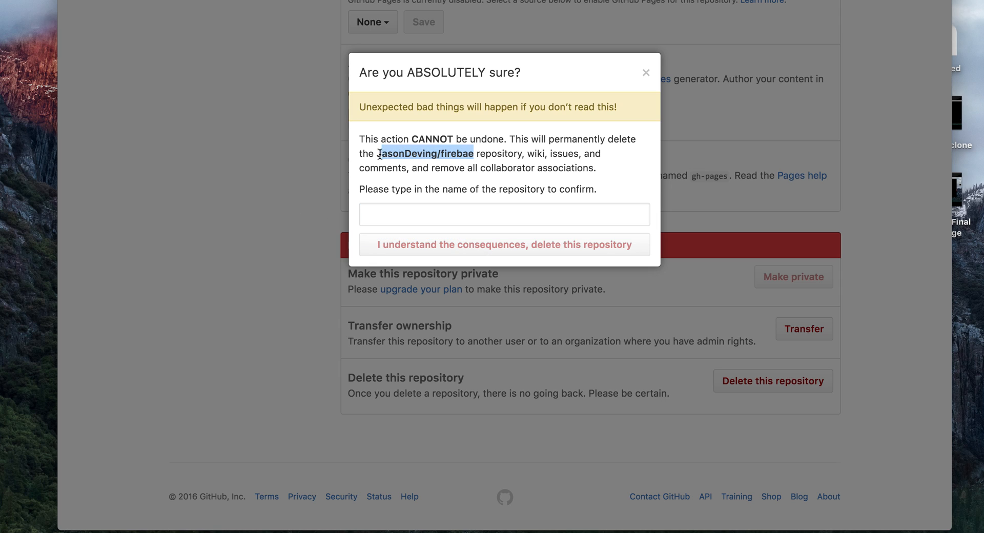
click(504, 214)
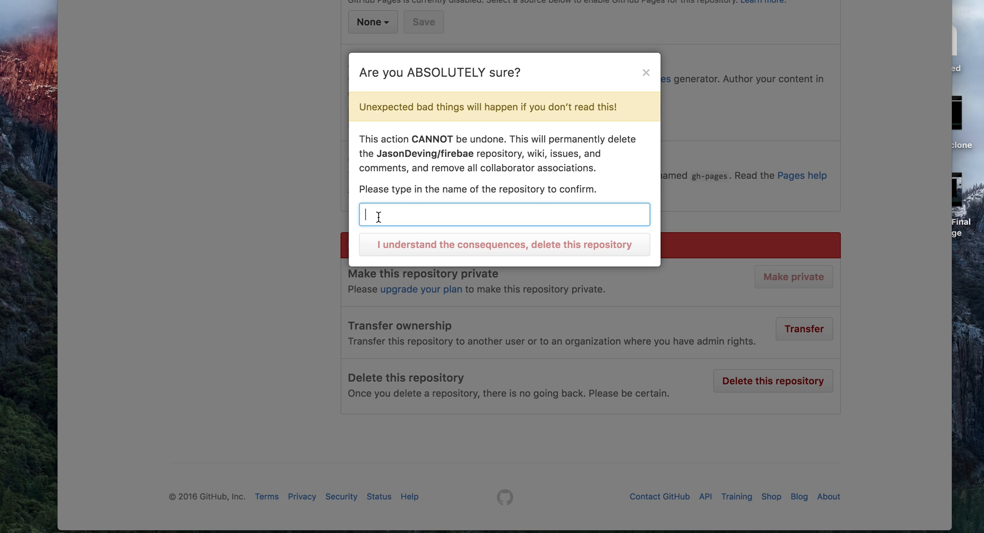
click(504, 244)
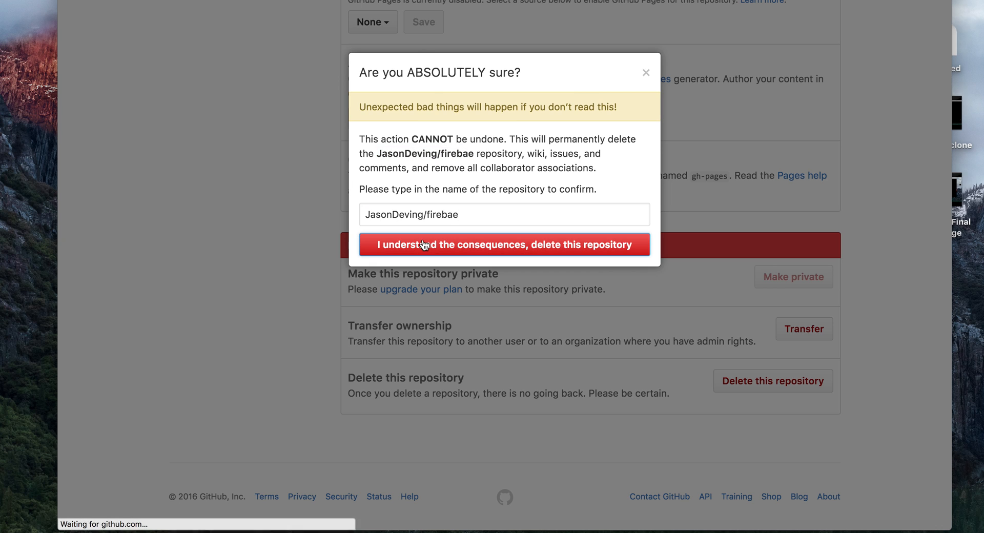
click(504, 245)
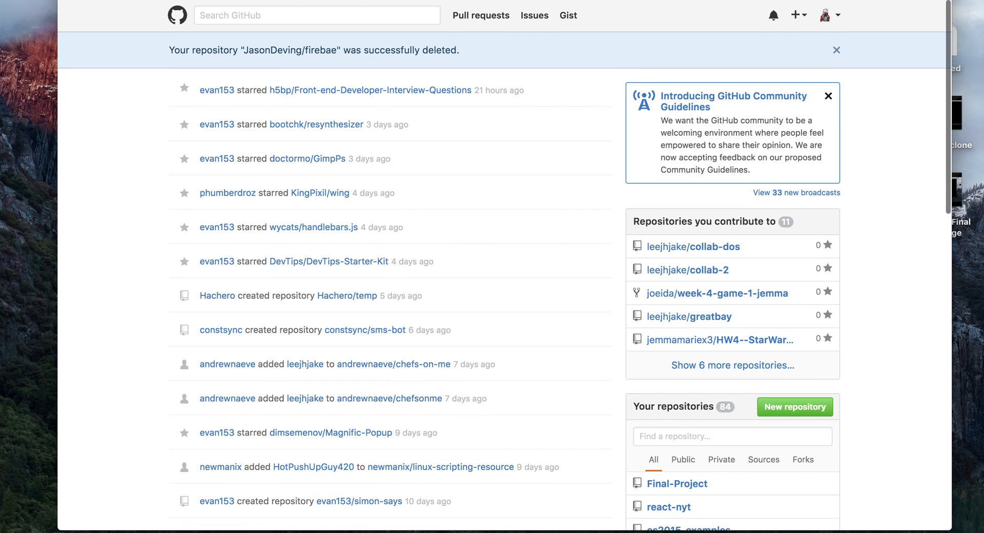